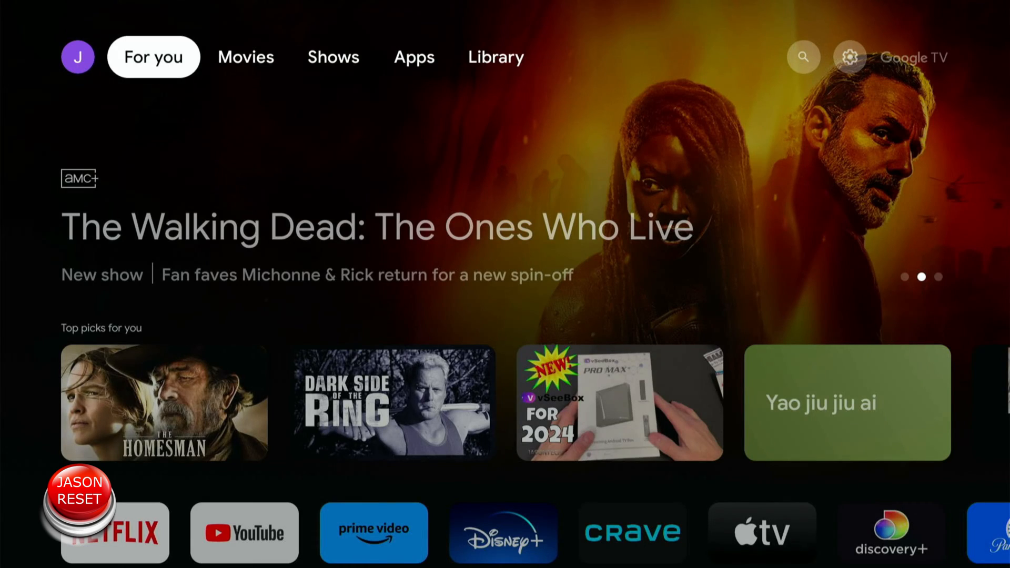
Reach the gear icon on the home top bar and enter the main Settings screen.
click(333, 57)
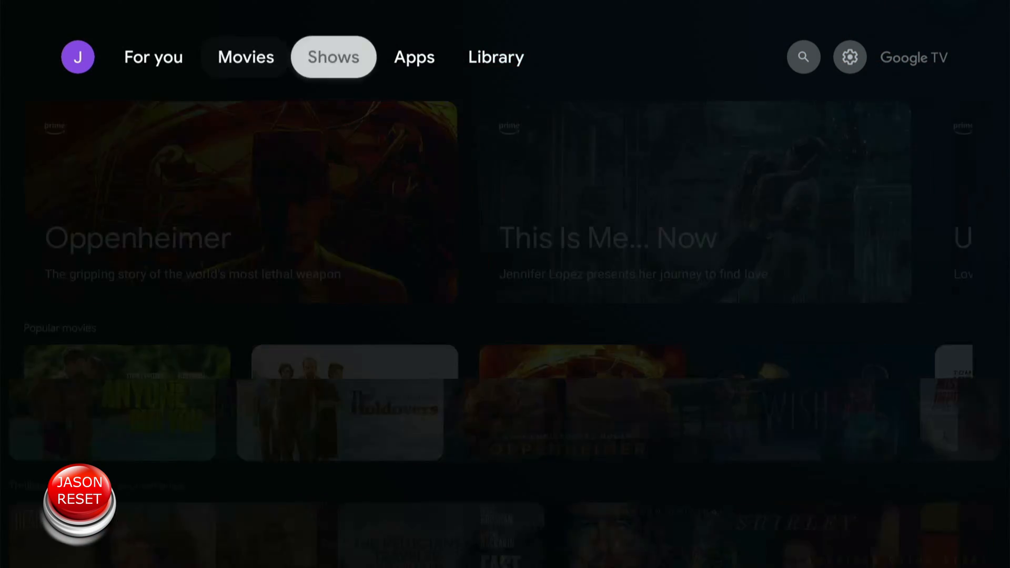
click(849, 57)
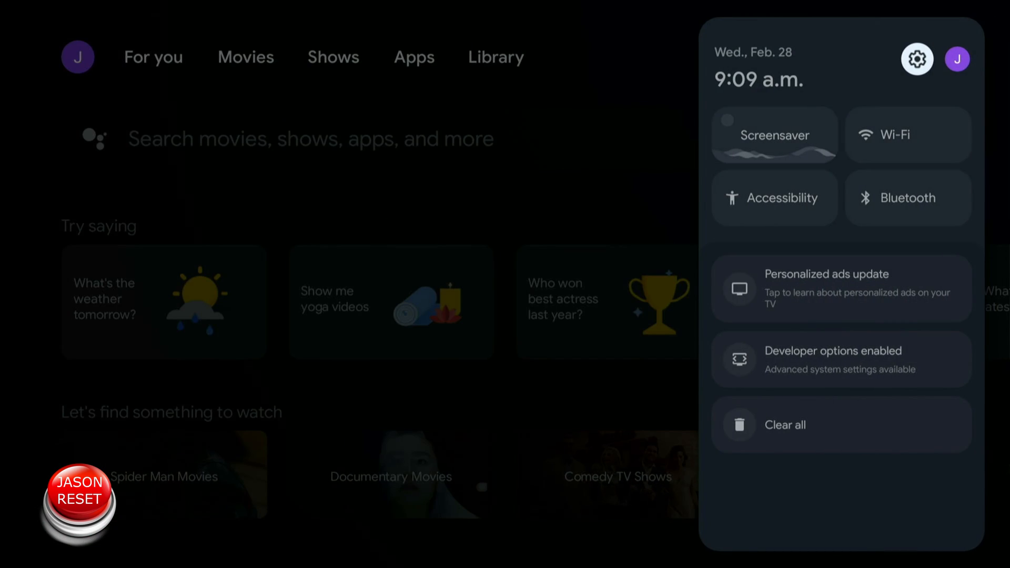
click(918, 58)
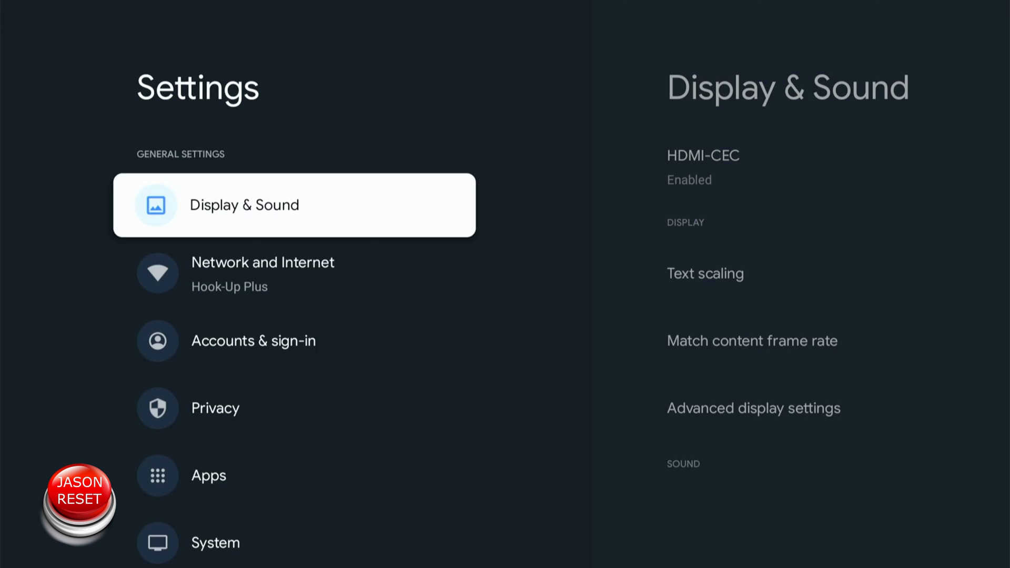